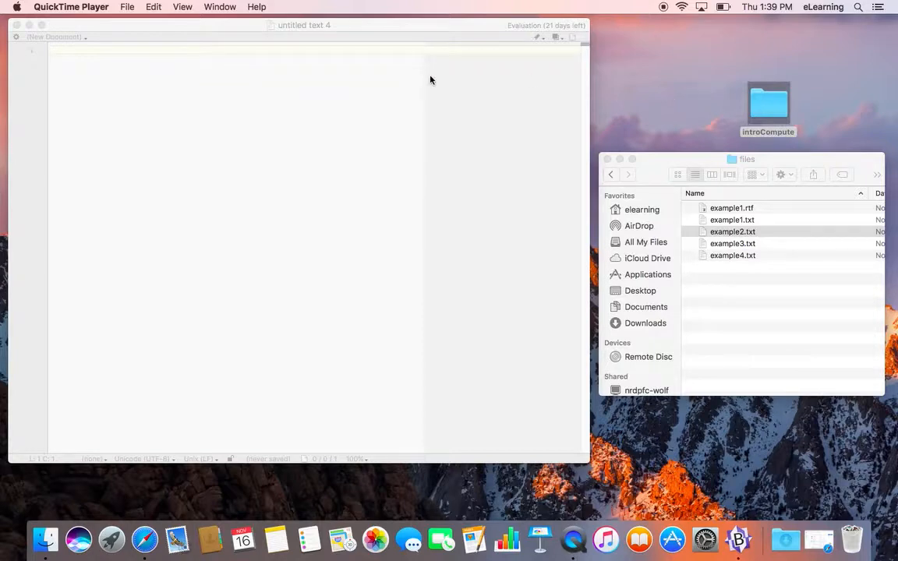
Open example3.txt from the files folder via the File > Open dialog
{"action": "left_click", "coordinate": [81, 6]}
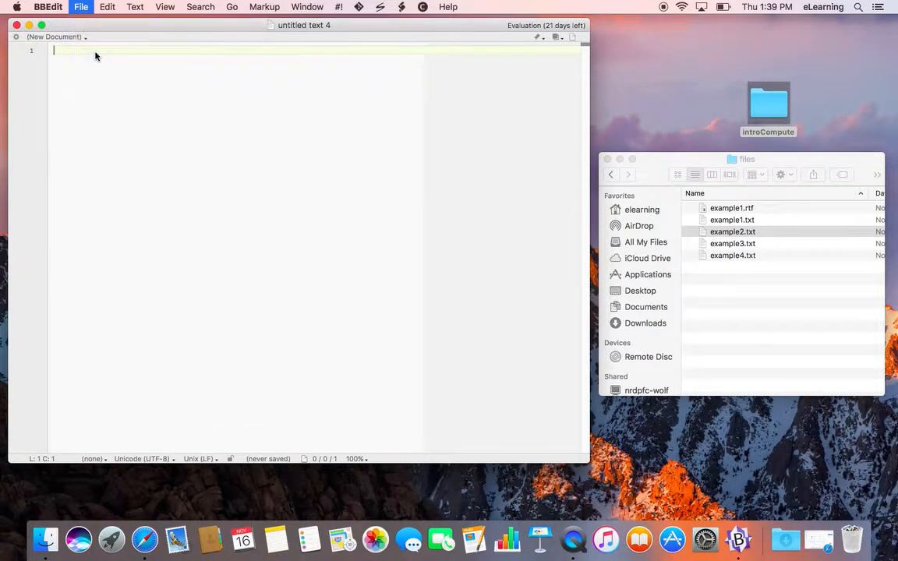
{"action": "left_click", "coordinate": [81, 6]}
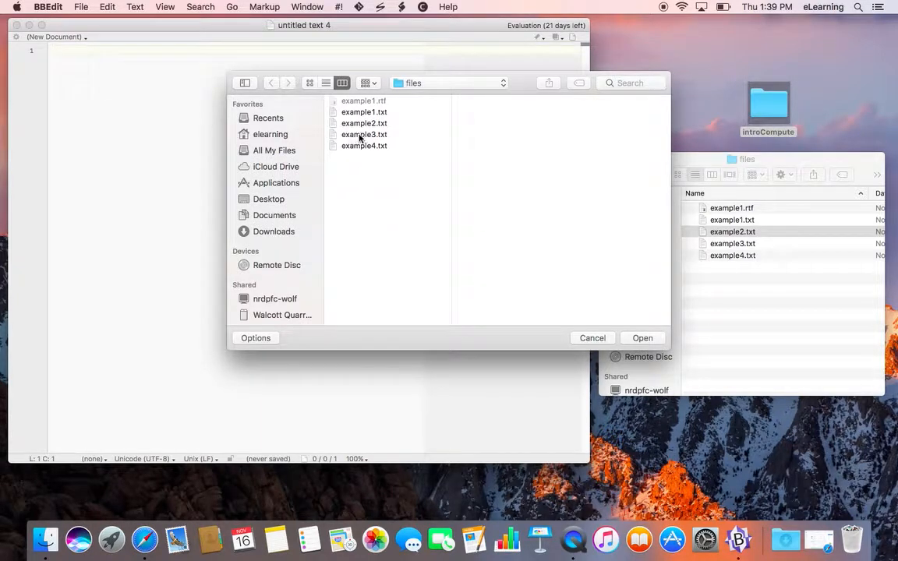
{"action": "left_click", "coordinate": [365, 134]}
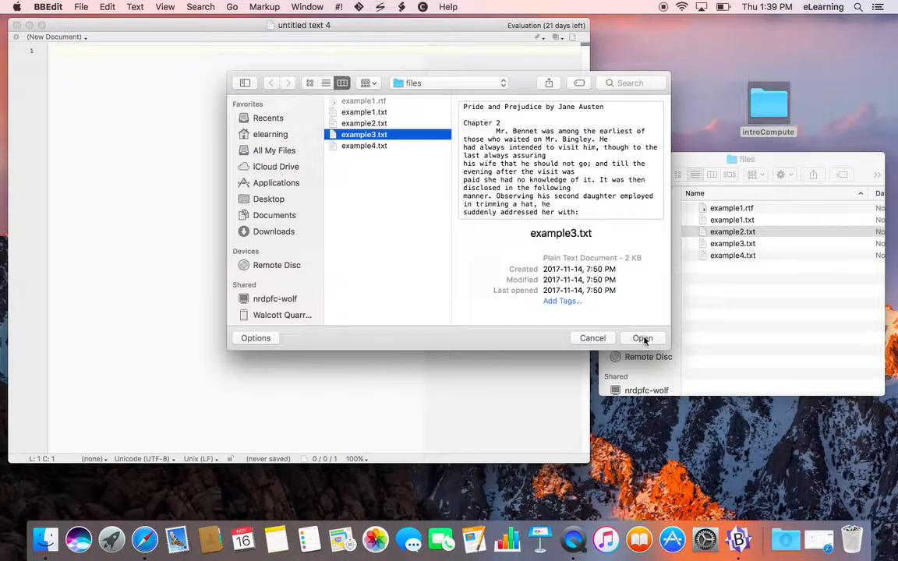
{"action": "left_click", "coordinate": [642, 337]}
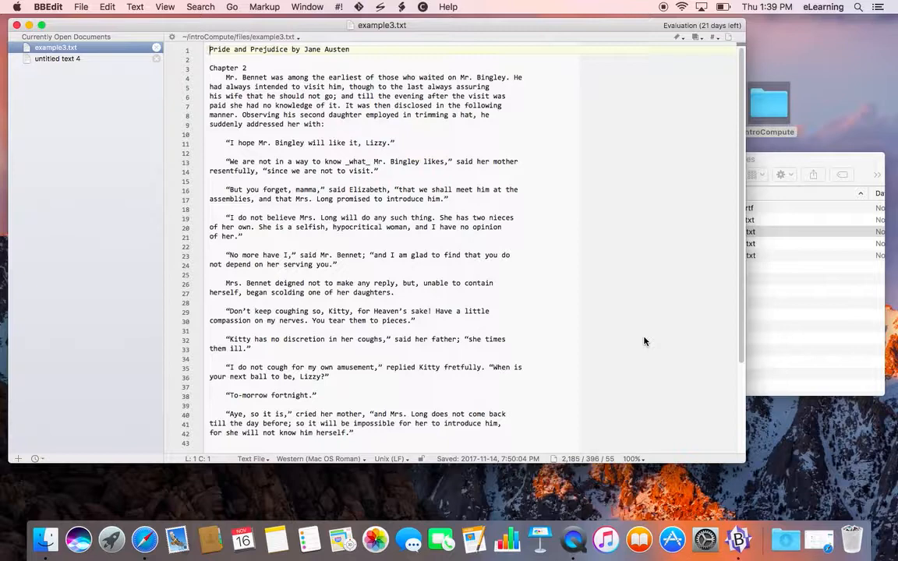
In the Find panel enable Grep, with \n\t as the find pattern and \n as the replacement
{"action": "left_click", "coordinate": [200, 6]}
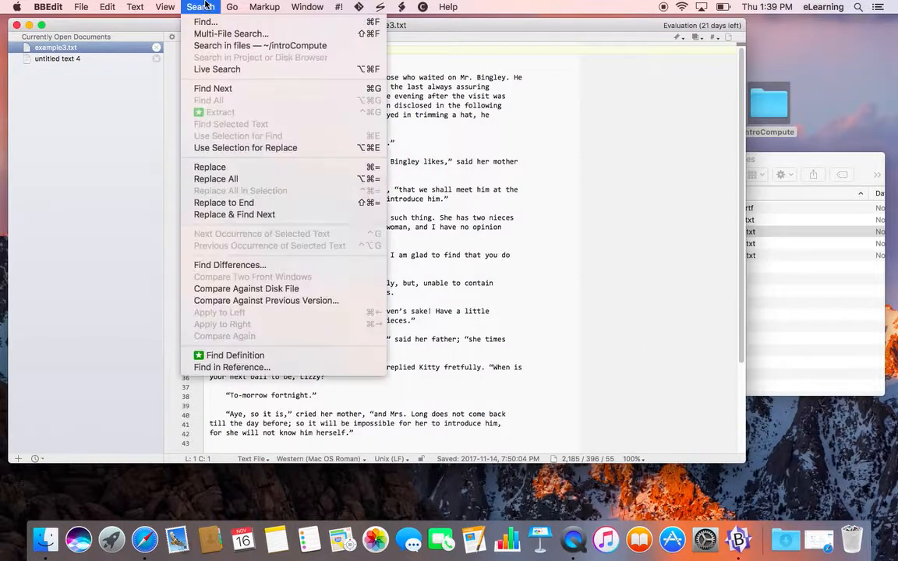
{"action": "left_click", "coordinate": [206, 21]}
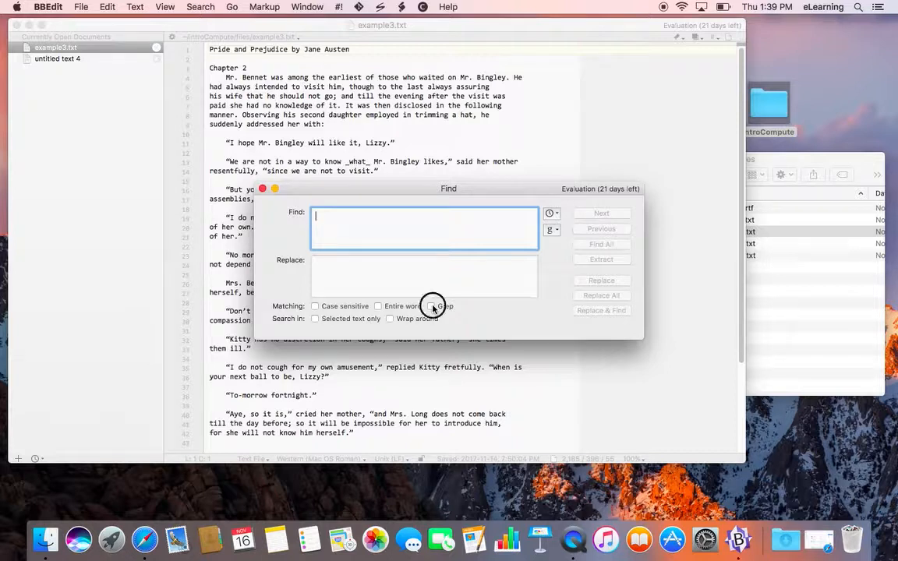
{"action": "left_click", "coordinate": [430, 306]}
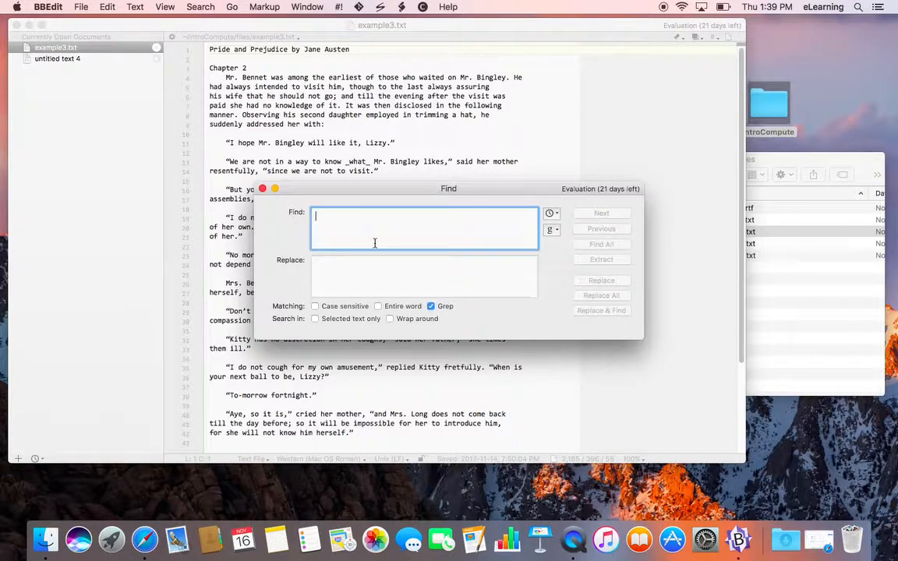
{"action": "type", "text": "\\n"}
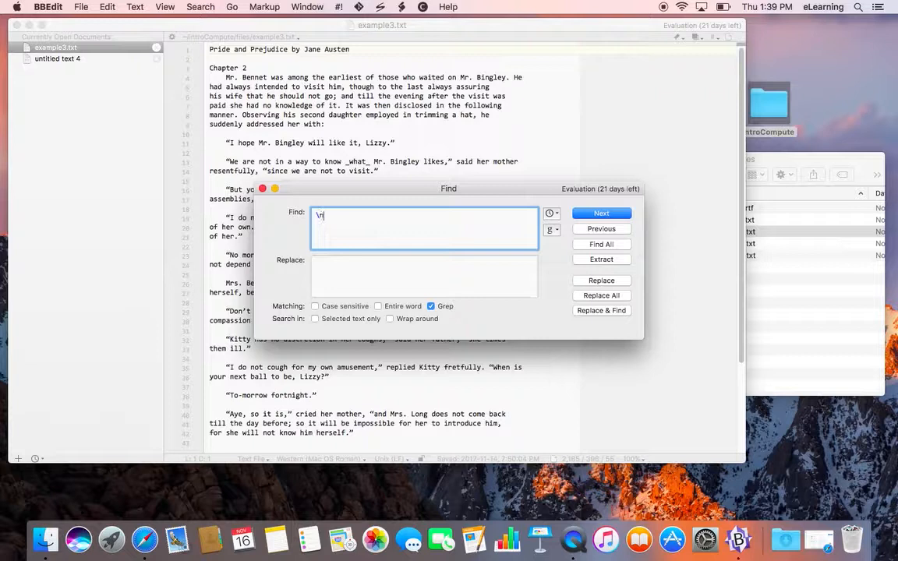
{"action": "type", "text": "\\t"}
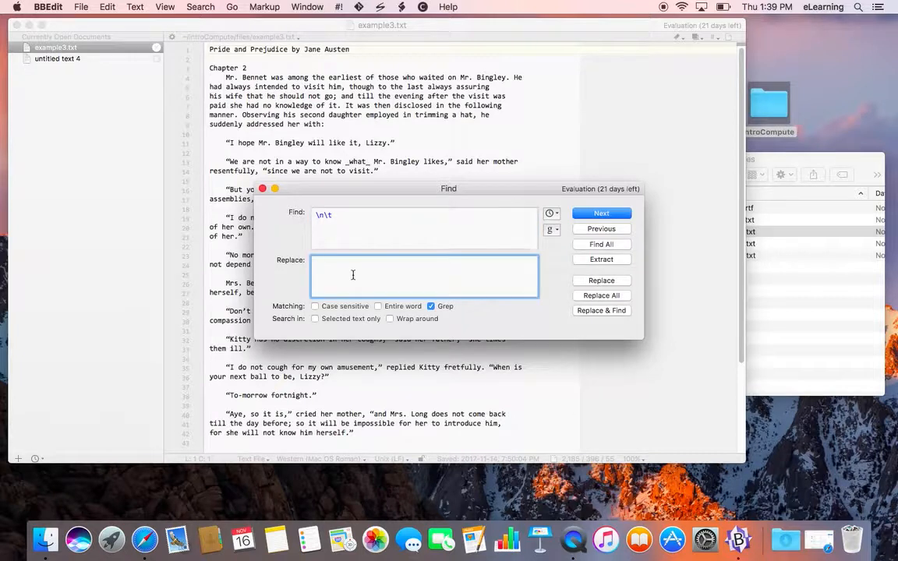
{"action": "type", "text": "\\n"}
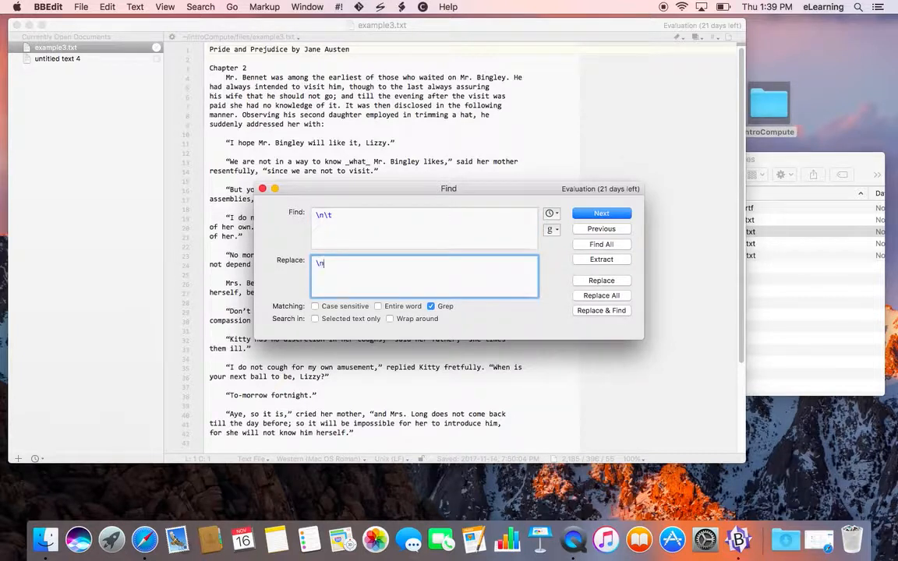
{"action": "type", "text": "\\r"}
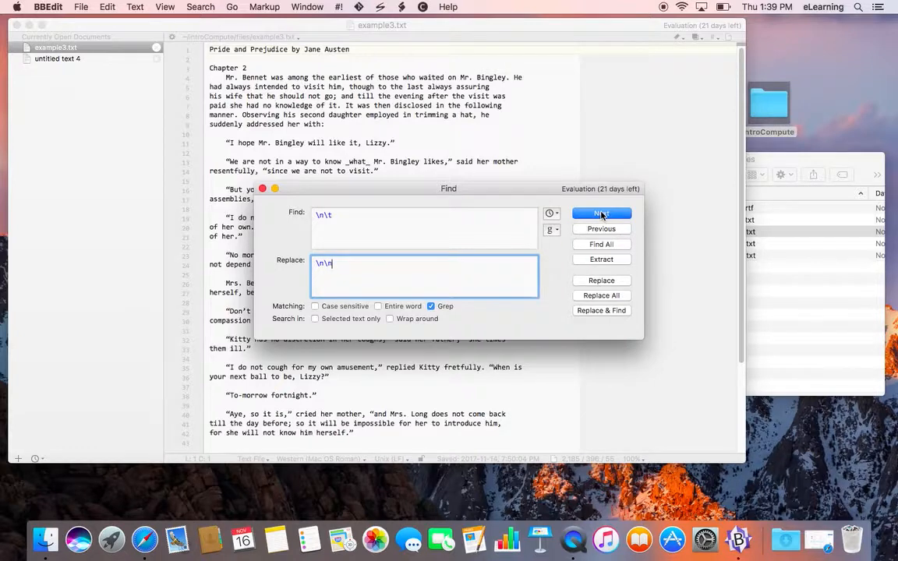
Step through one newline-plus-tab match, then Replace All across the document (12 occurrences changed)
{"action": "left_click_drag", "start_coordinate": [449, 187], "coordinate": [611, 262]}
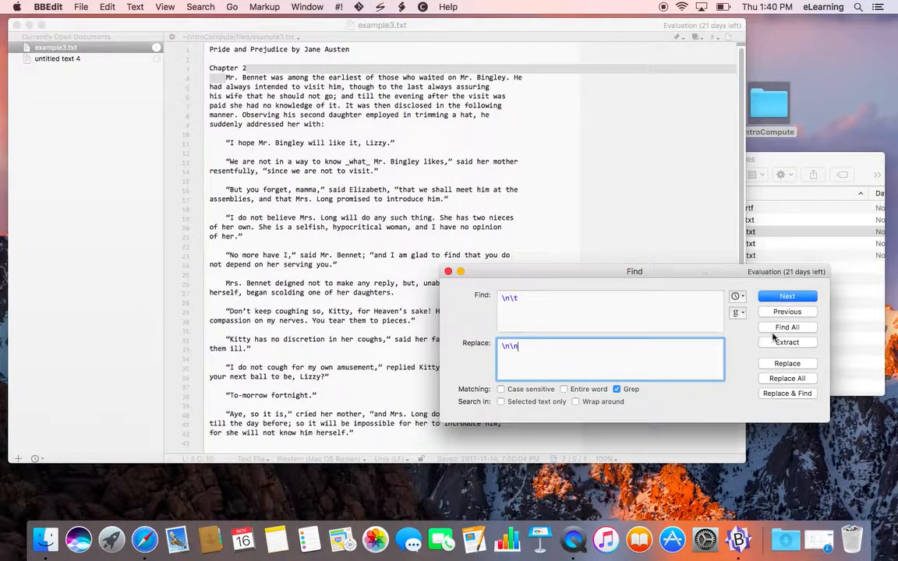
{"action": "left_click", "coordinate": [786, 392]}
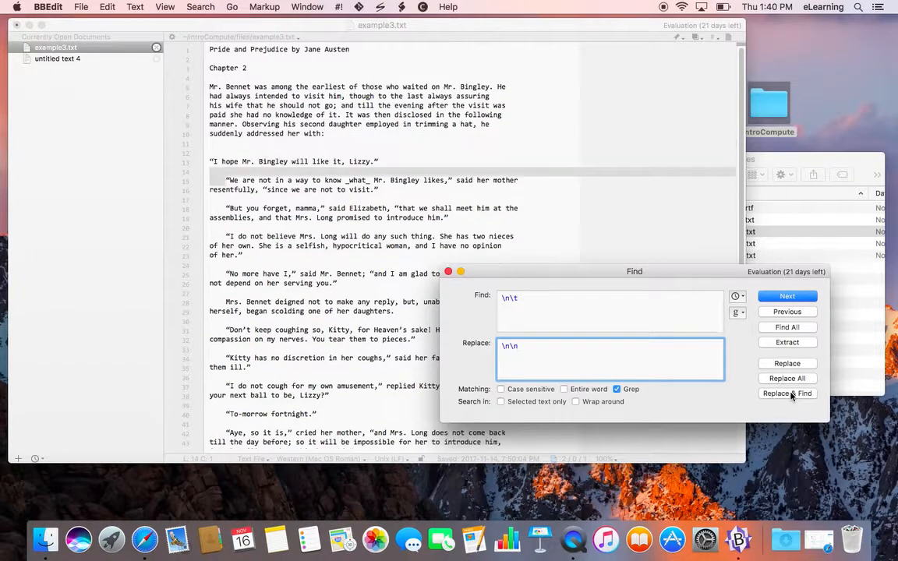
{"action": "left_click", "coordinate": [786, 379]}
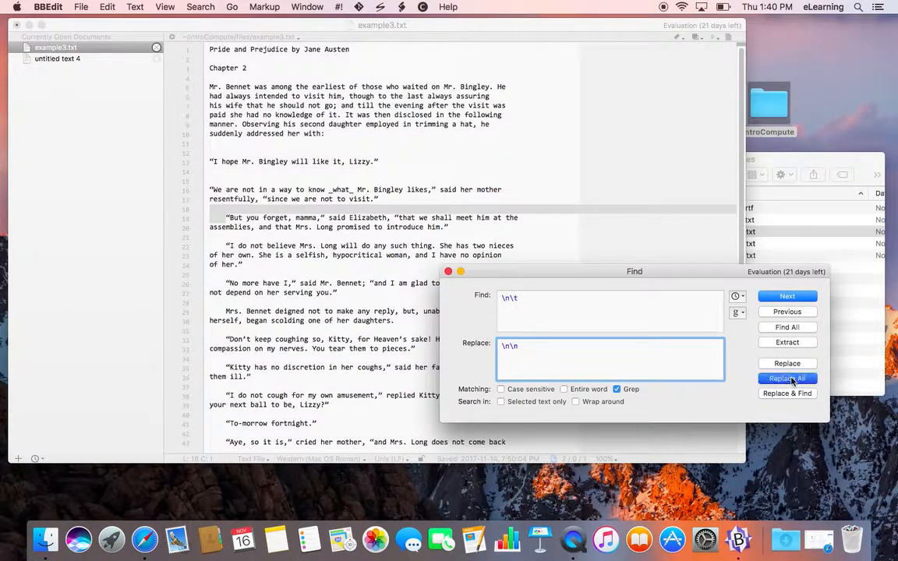
{"action": "left_click", "coordinate": [786, 379]}
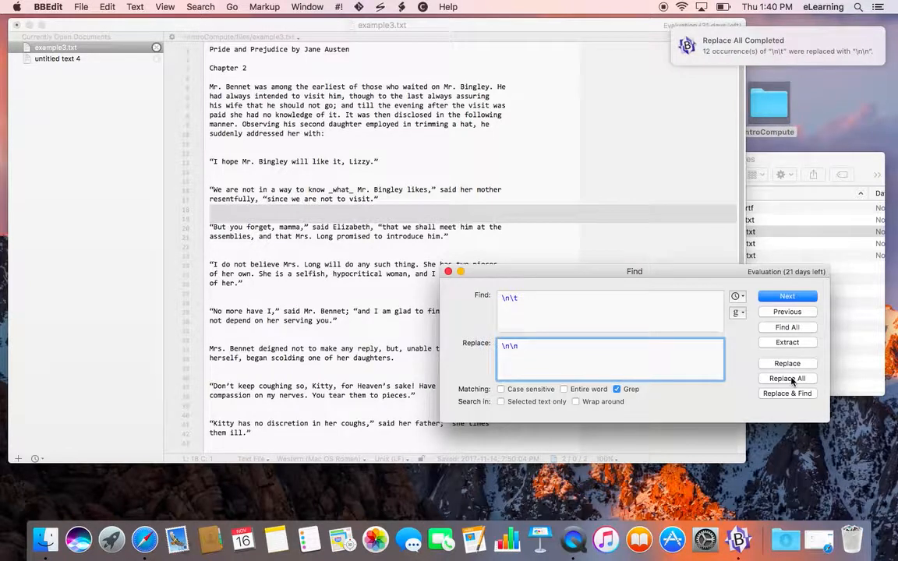